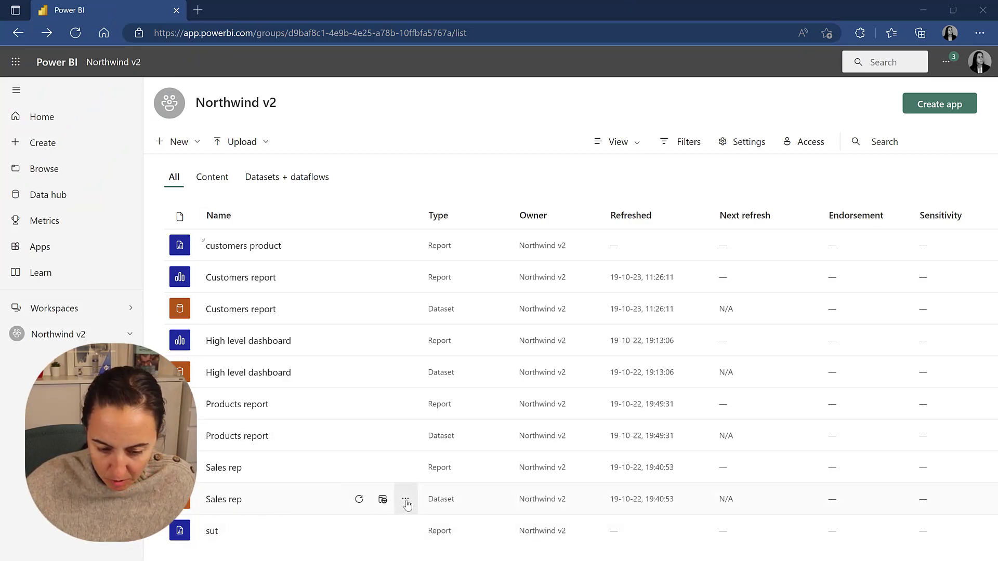
- Start a formatted table from the Sales rep dataset's more-options menu in Northwind v2
click(406, 500)
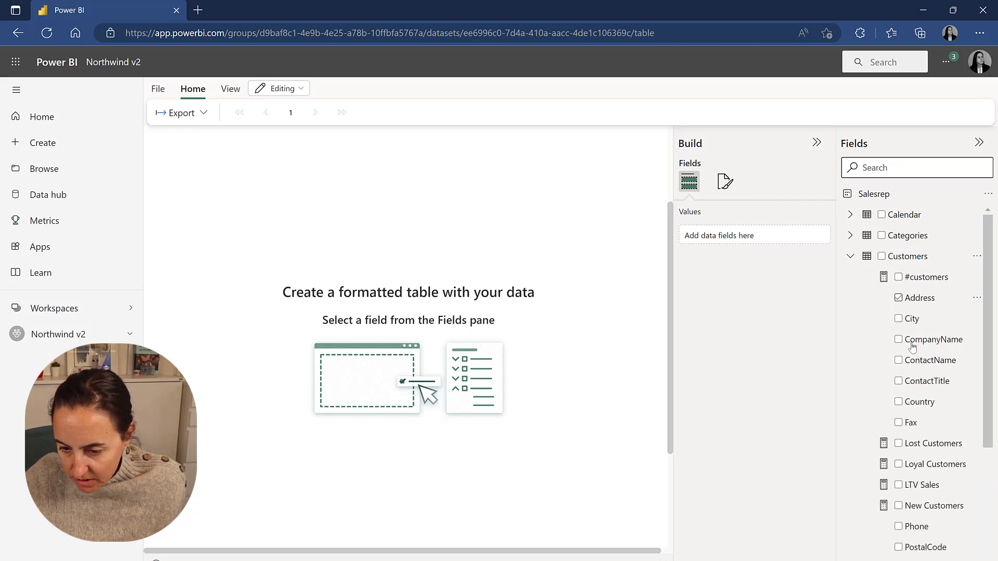
- Add Customers CompanyName and Products ProductName as table columns
click(899, 339)
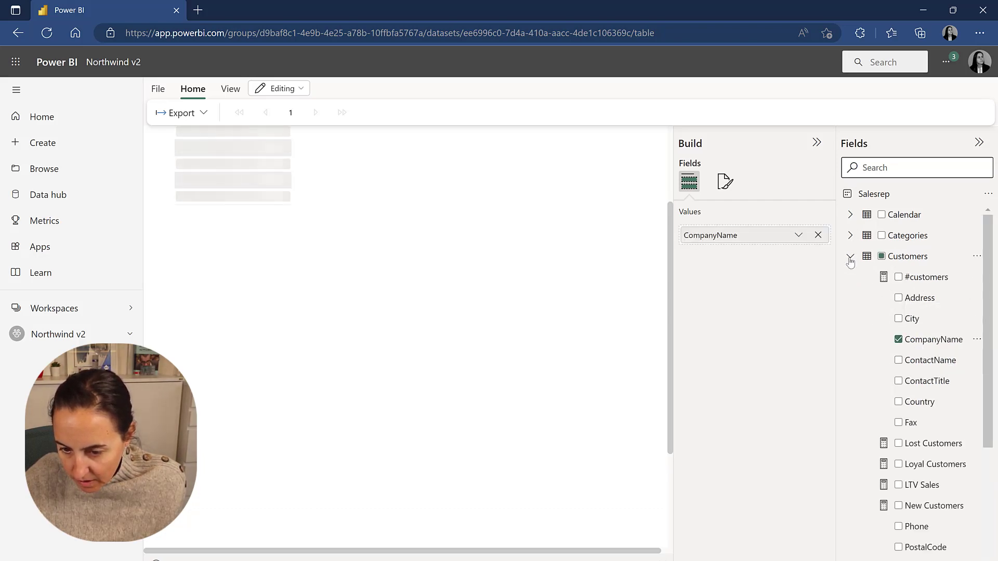
click(850, 256)
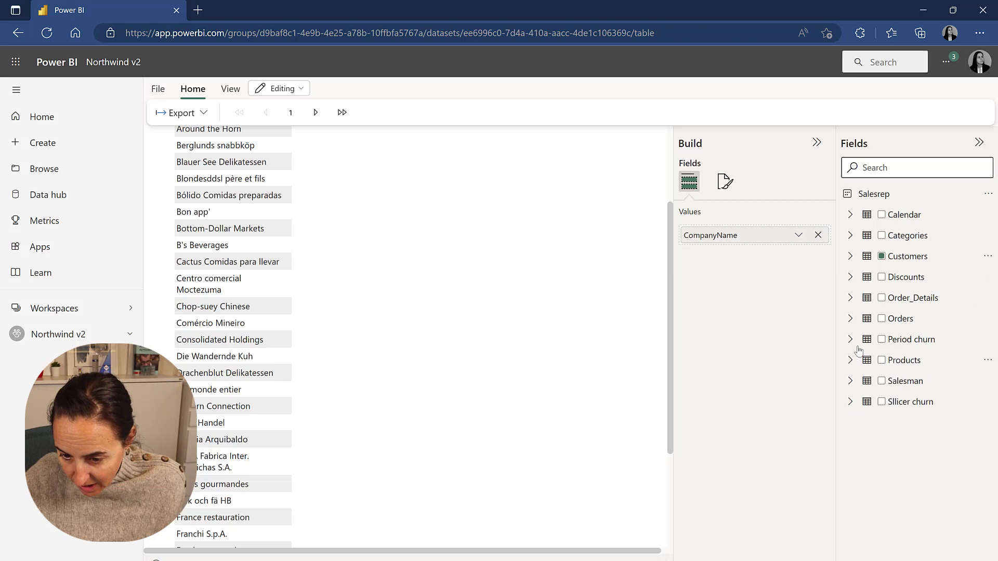
click(851, 360)
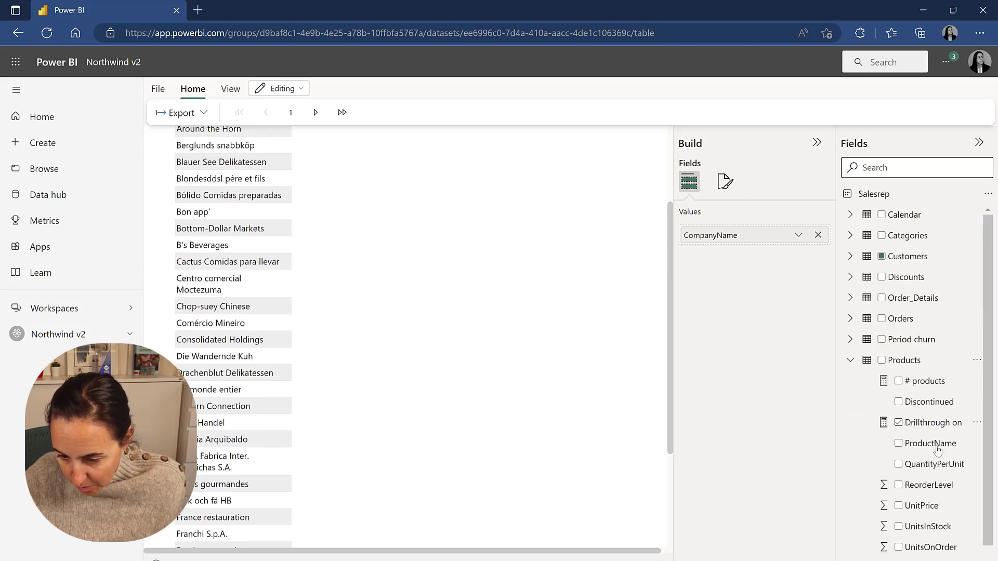
click(898, 443)
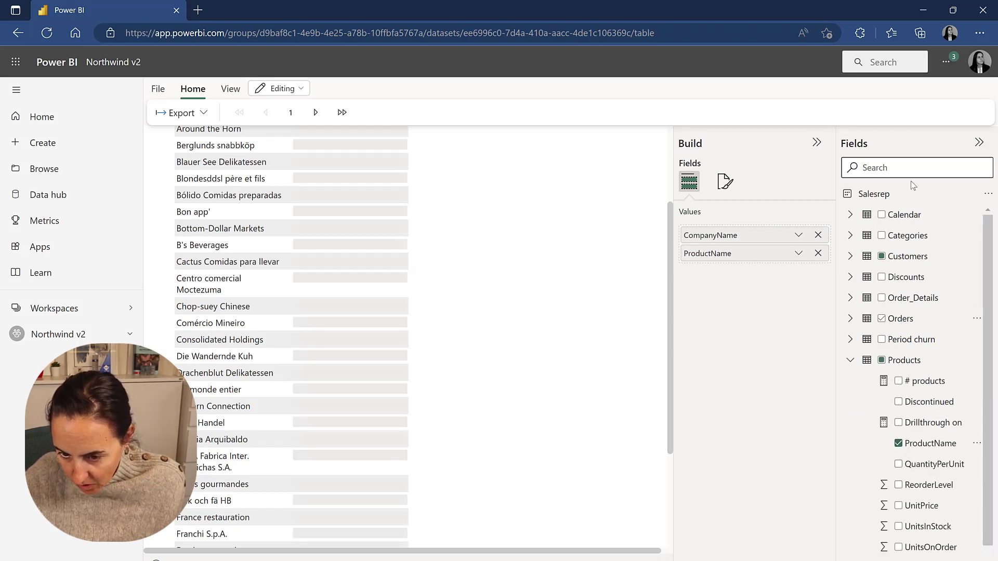
- Search 'sale', add the Sales measure, and collapse the Build pane to widen the table
text(sale)
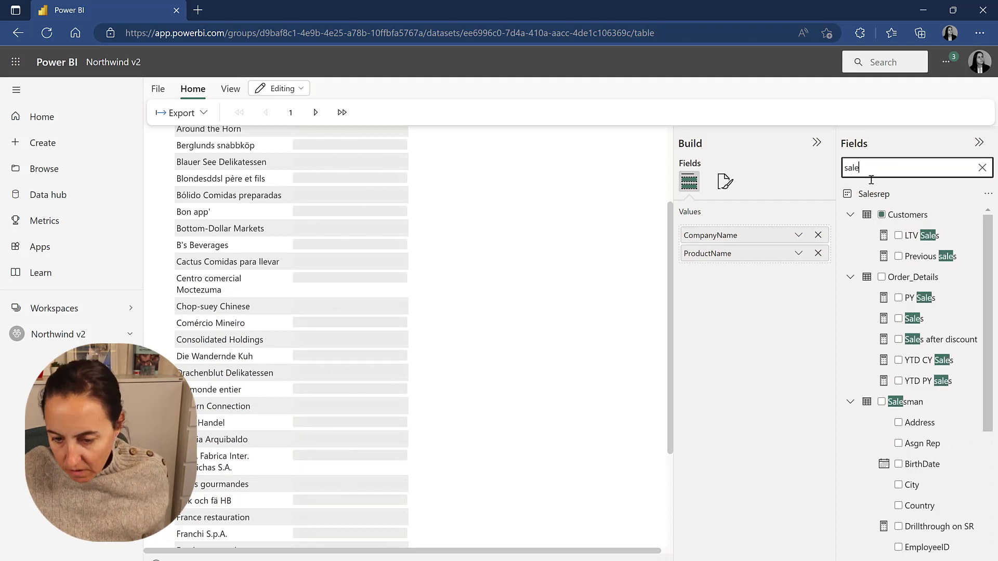
click(899, 318)
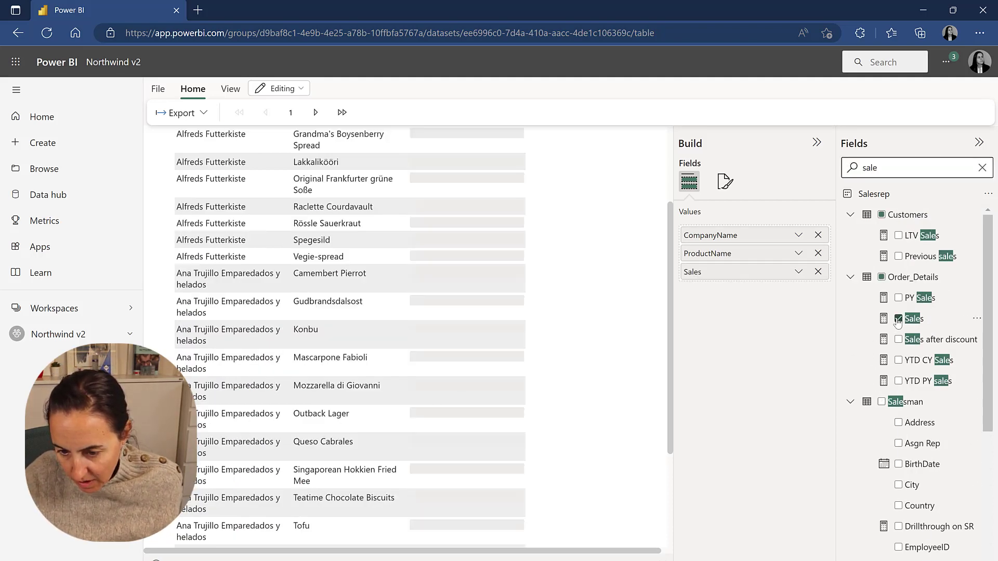
click(898, 318)
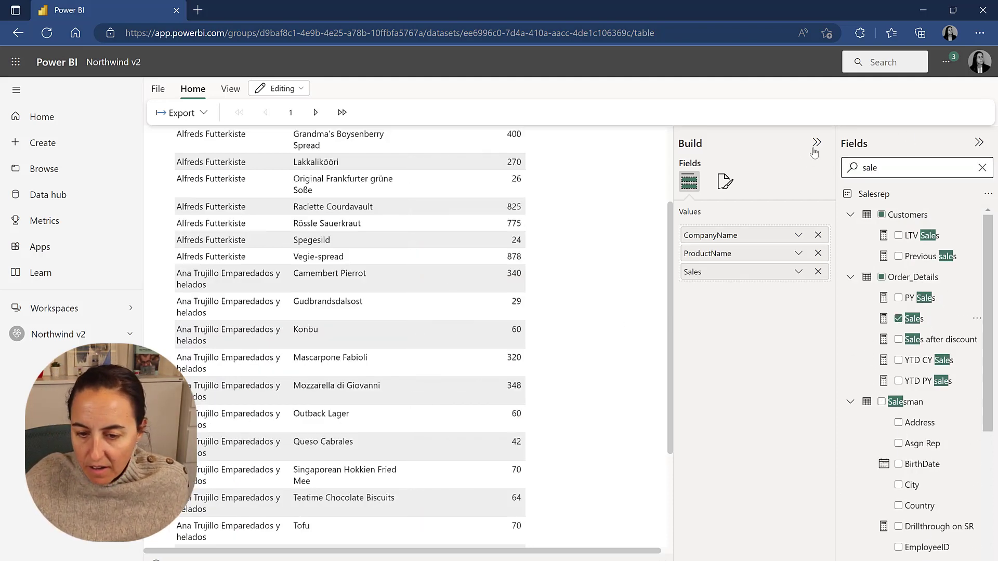
click(815, 143)
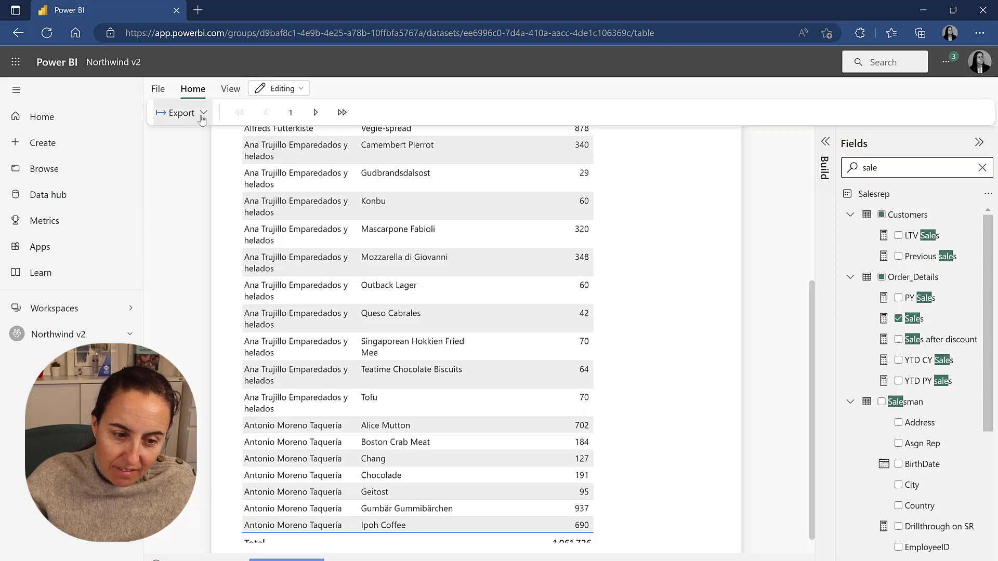
- Export the table as a Microsoft Excel (.xlsx) workbook and show the browser's downloads
click(181, 112)
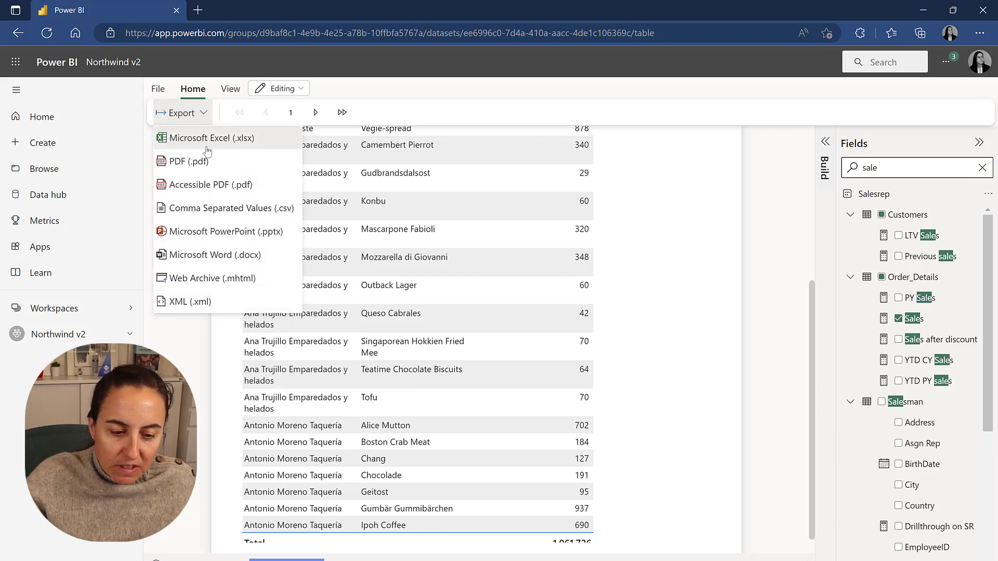
mouse_move(215, 255)
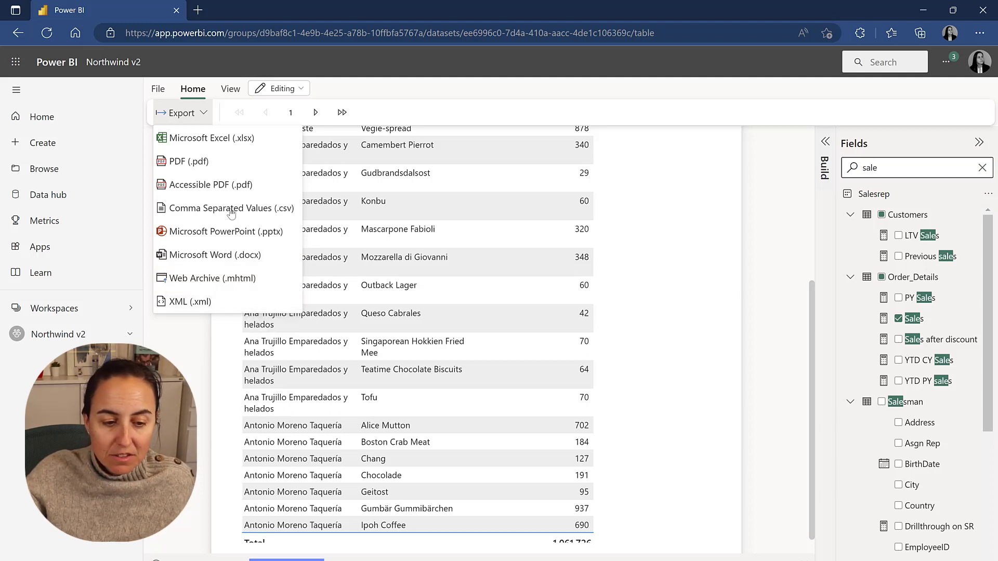
click(212, 138)
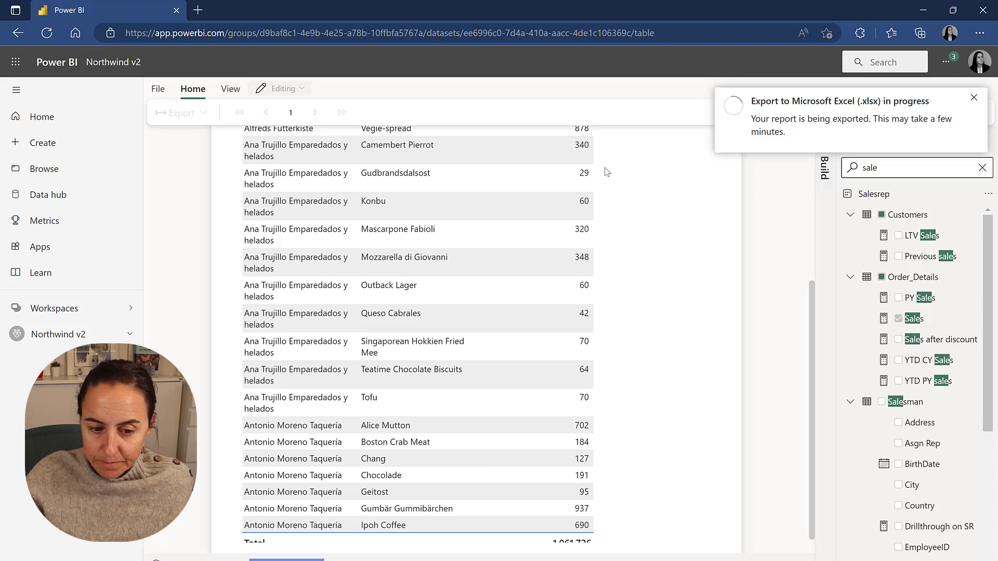
click(920, 34)
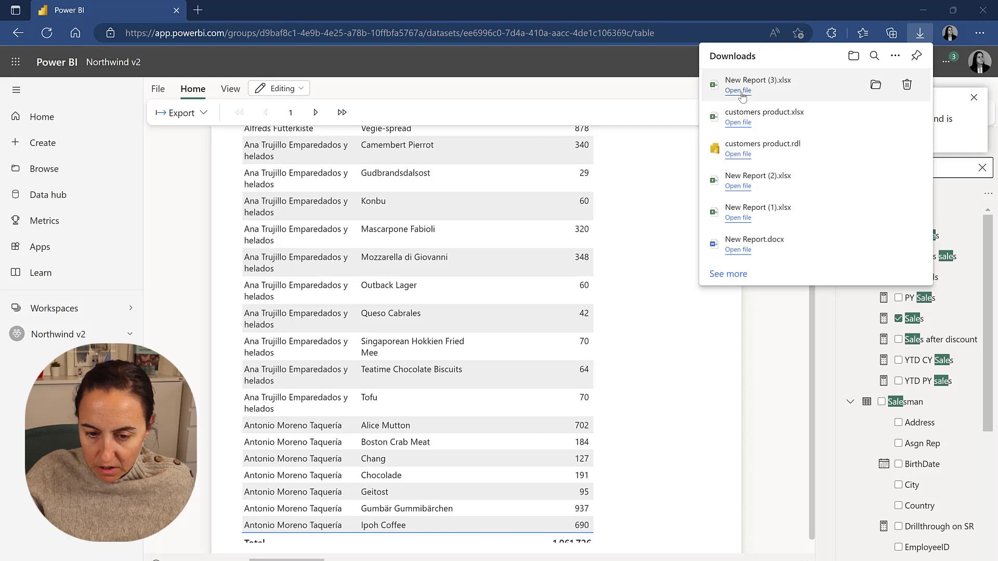
- View the exported workbook in Excel with editing enabled, scrolling through the static data
click(739, 90)
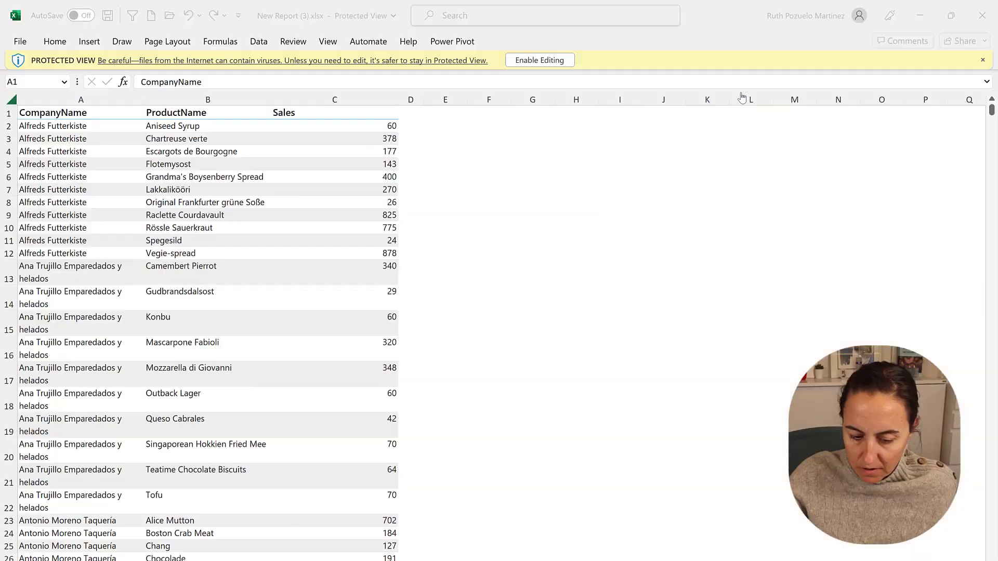
click(533, 214)
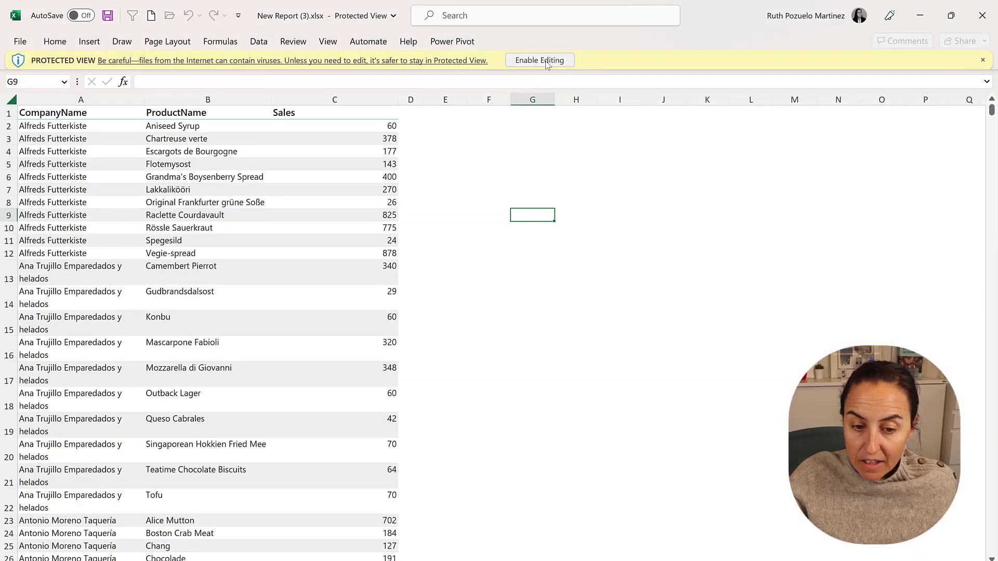
click(540, 60)
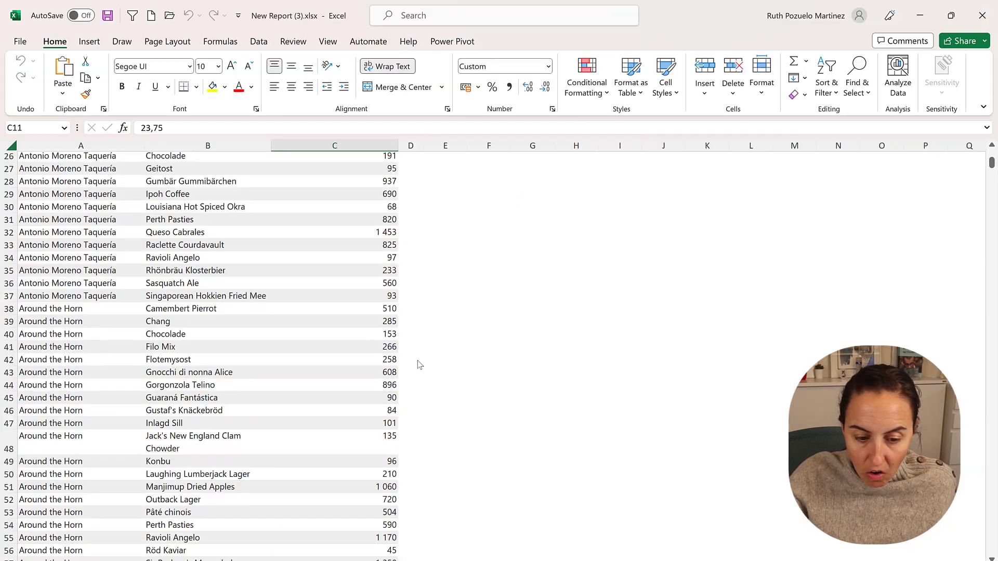
scroll(down, 3)
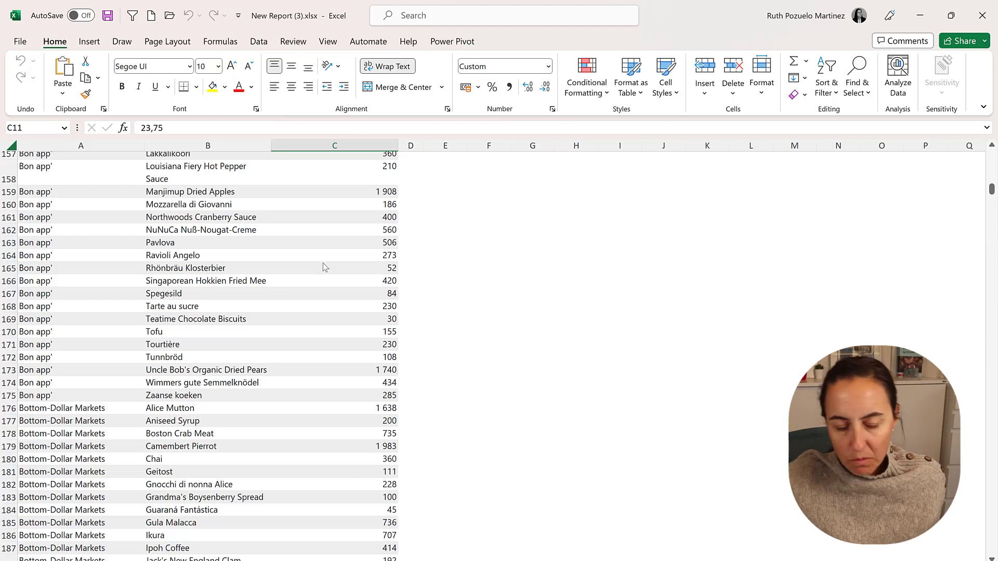
mouse_move(294, 366)
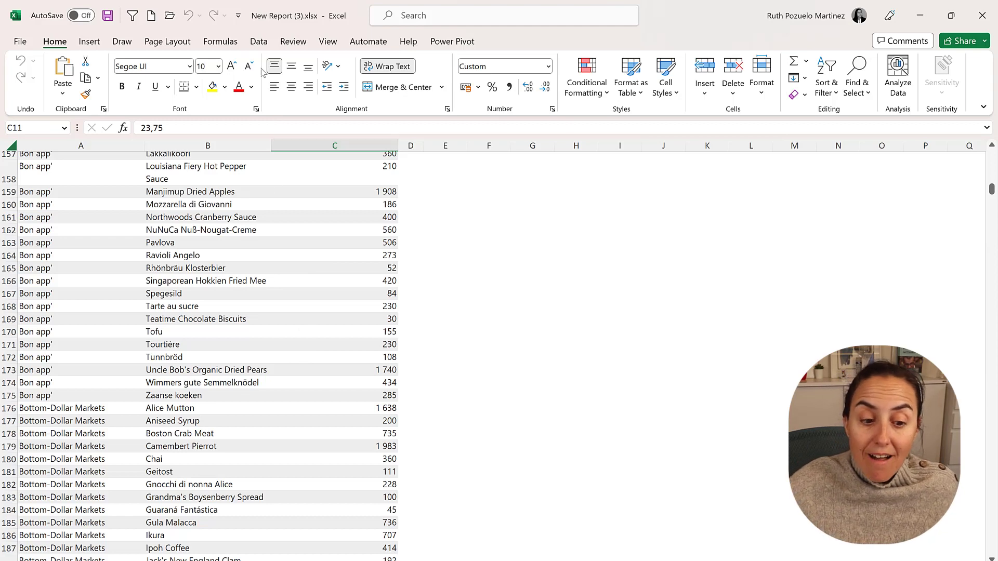
- Check Queries & Connections from the Data tab, confirming no queries or connections exist
click(259, 42)
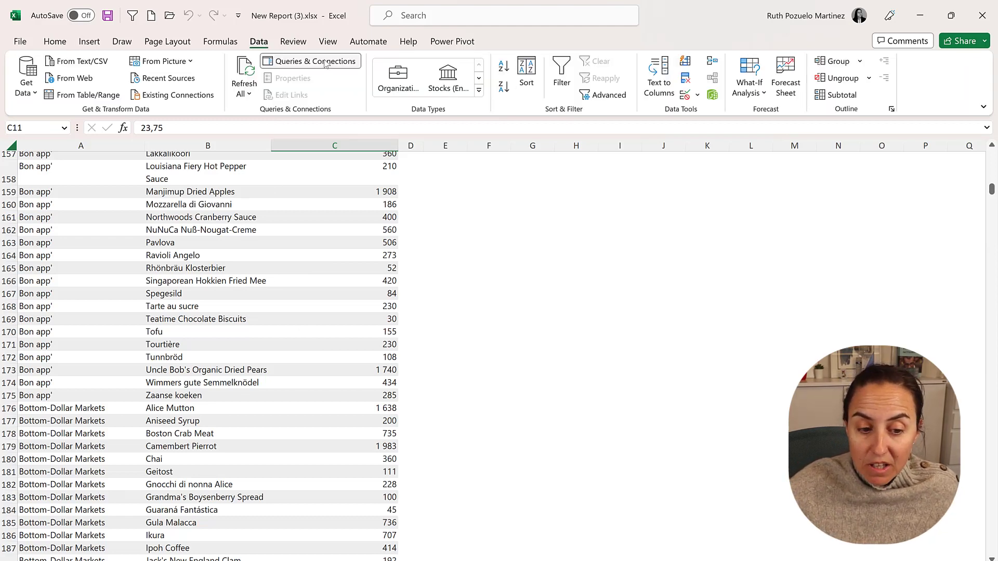
click(310, 61)
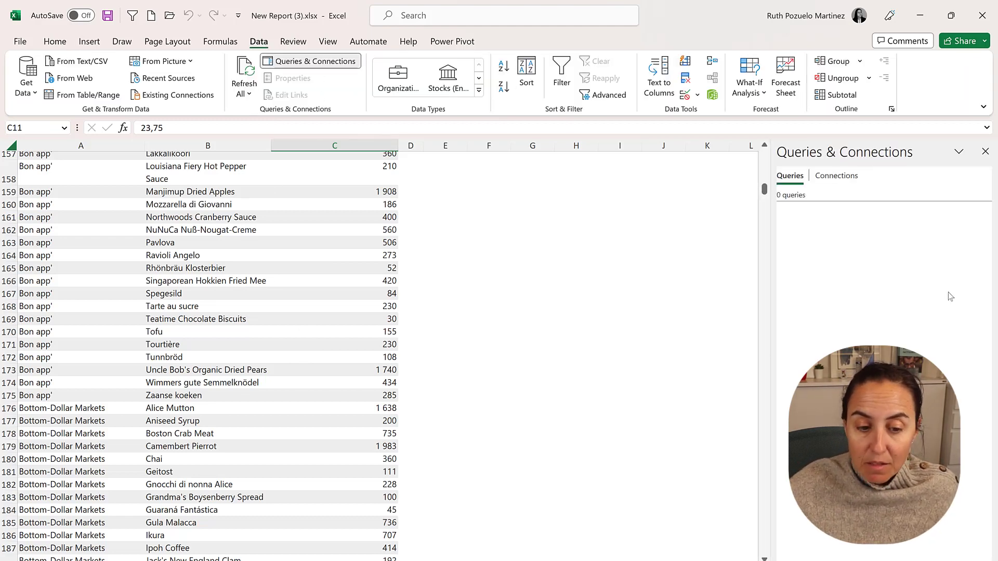
mouse_move(744, 395)
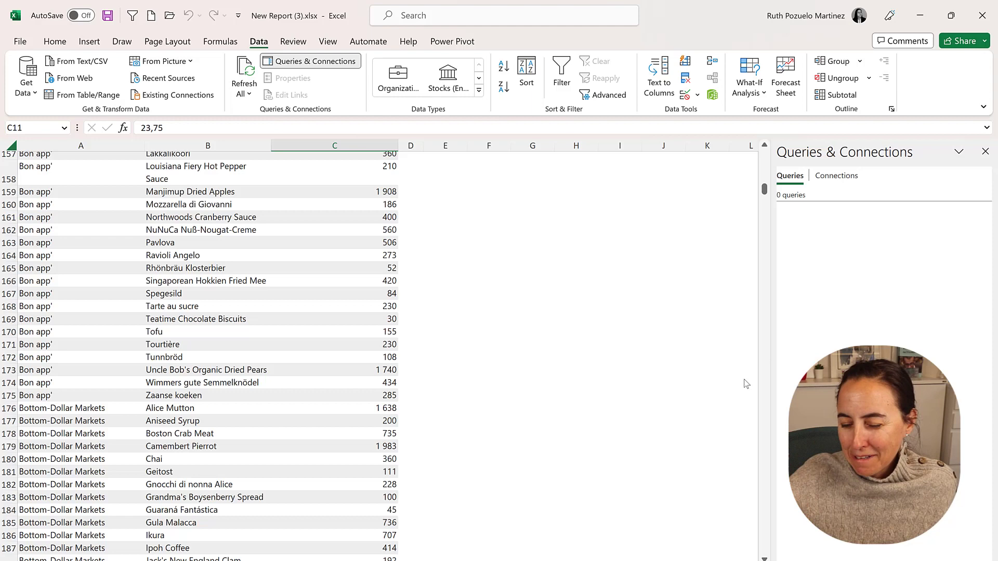
click(836, 175)
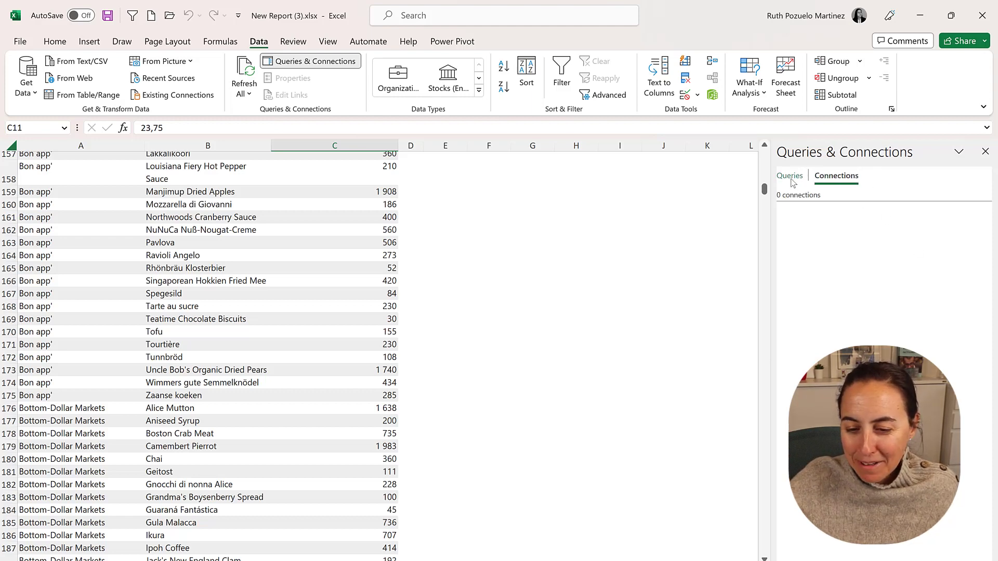
click(789, 176)
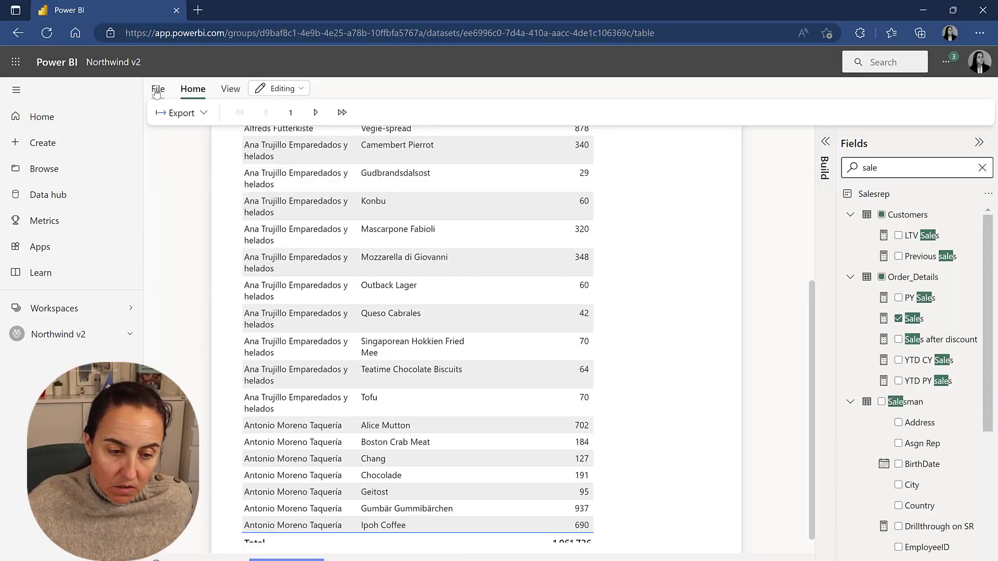
- Save the report as 'formatted table' in the Northwind v2 workspace
click(158, 89)
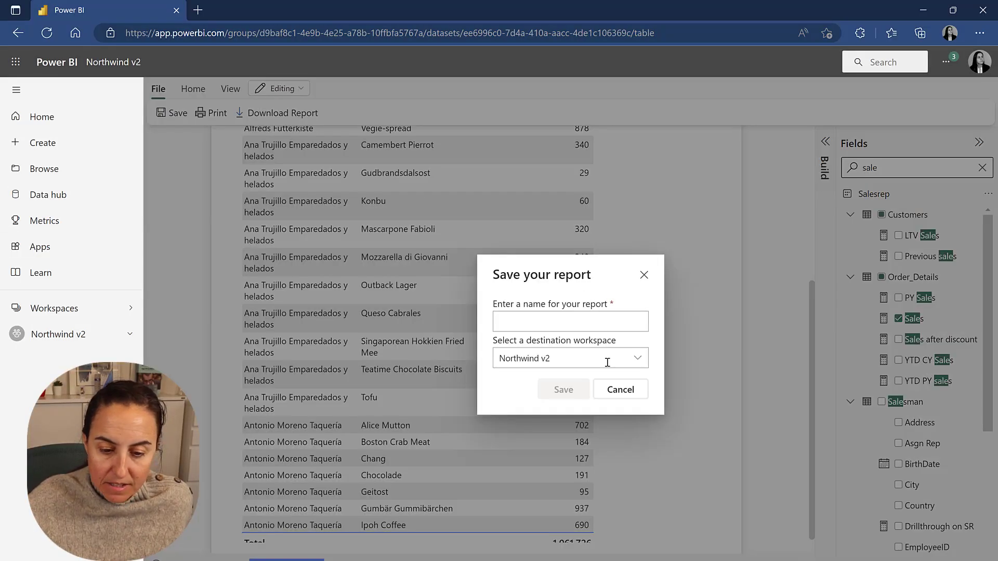
click(570, 322)
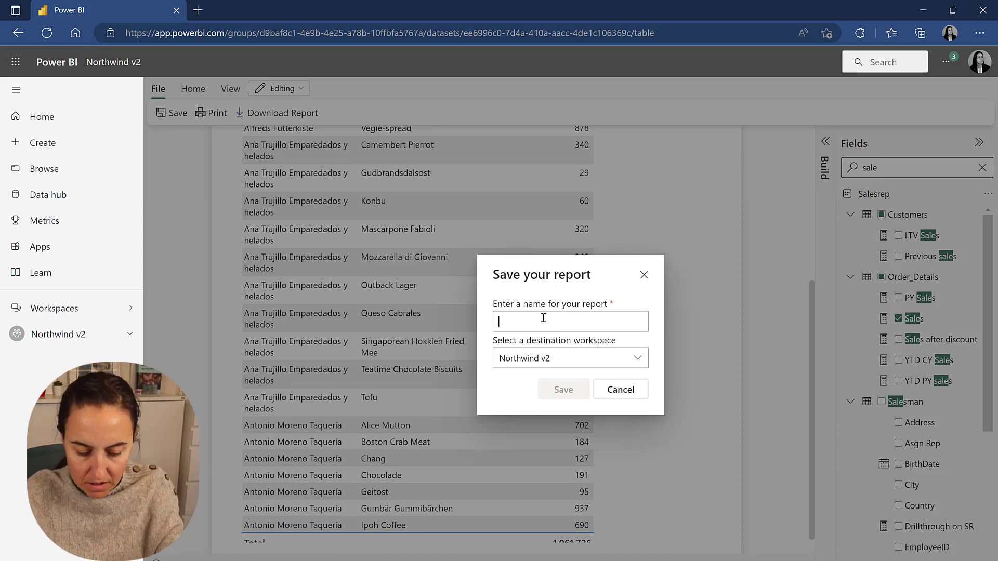
text(formatted table)
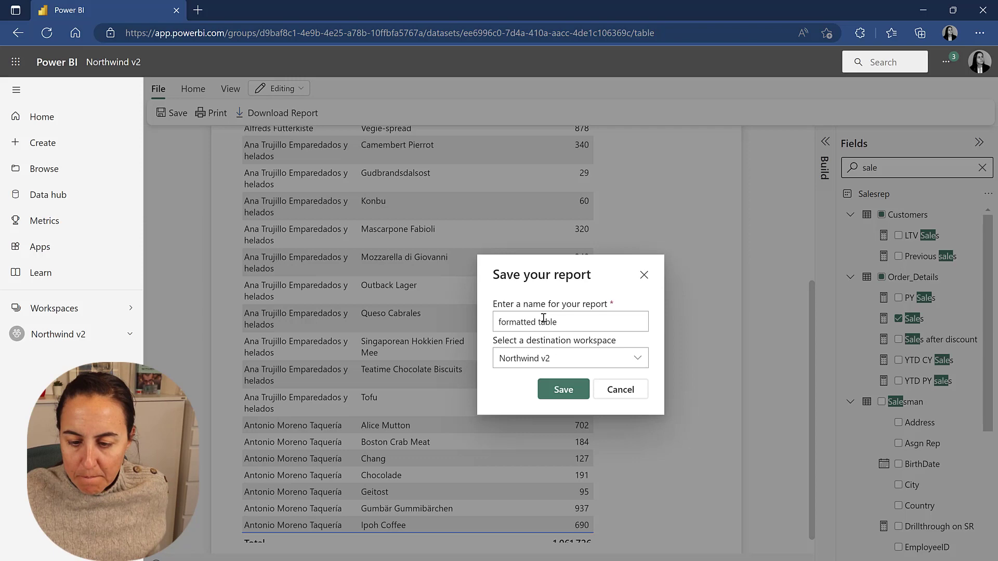
click(562, 389)
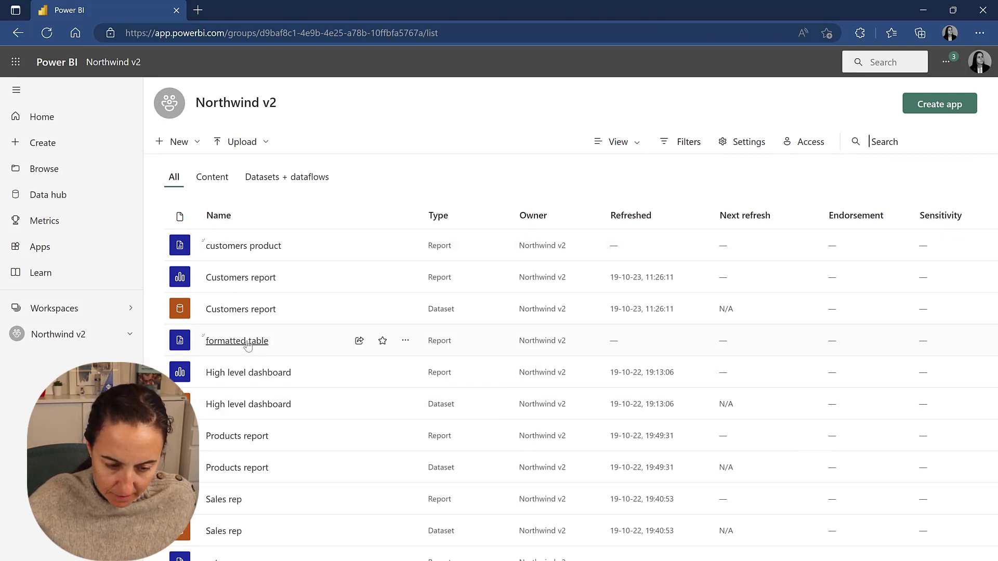
click(236, 341)
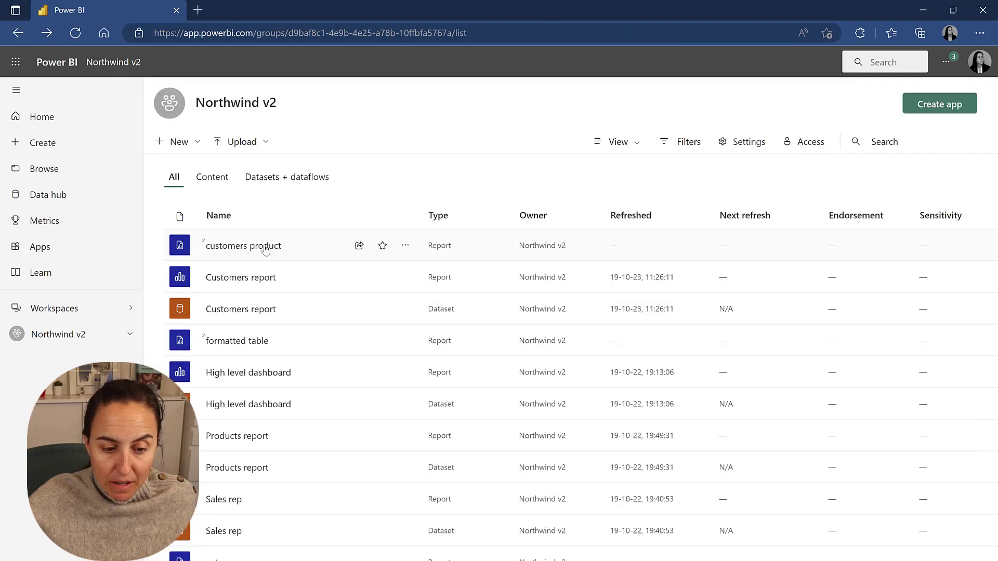
click(405, 341)
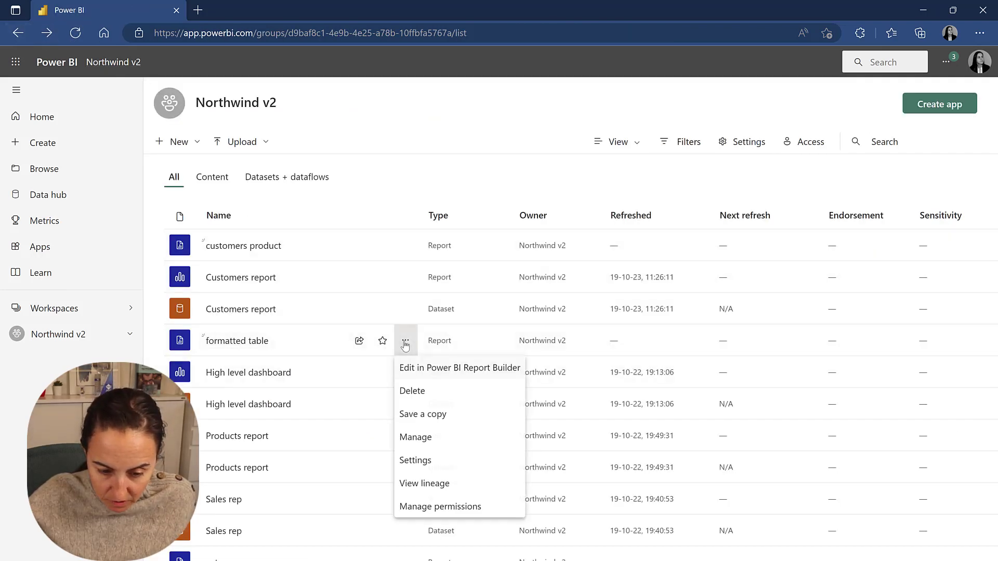
click(424, 484)
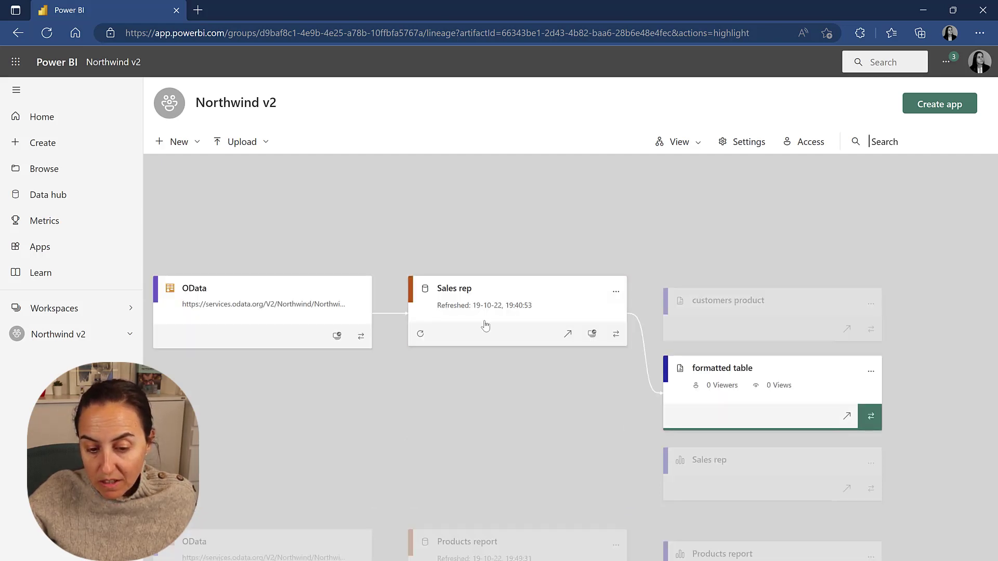
mouse_move(121, 25)
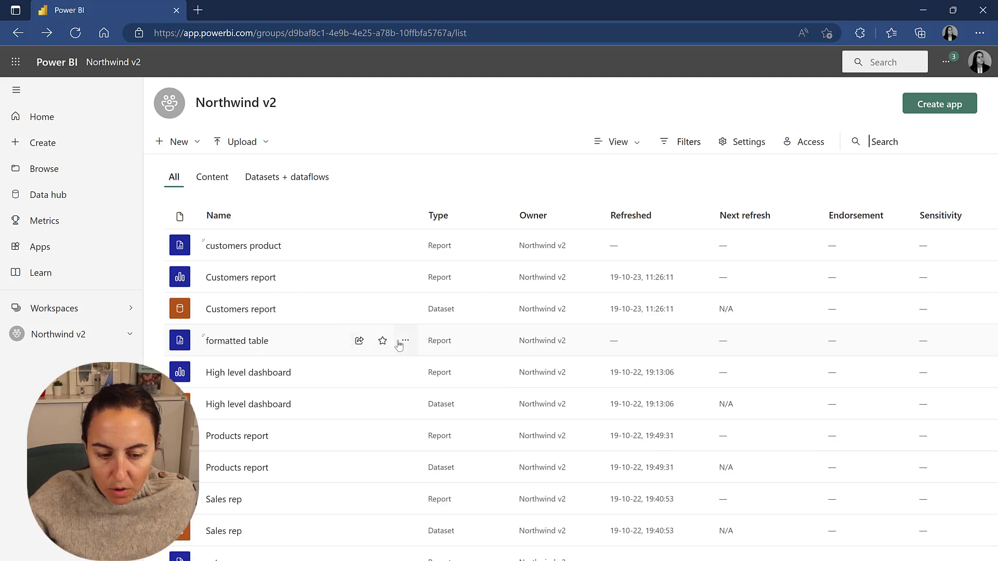
mouse_move(358, 341)
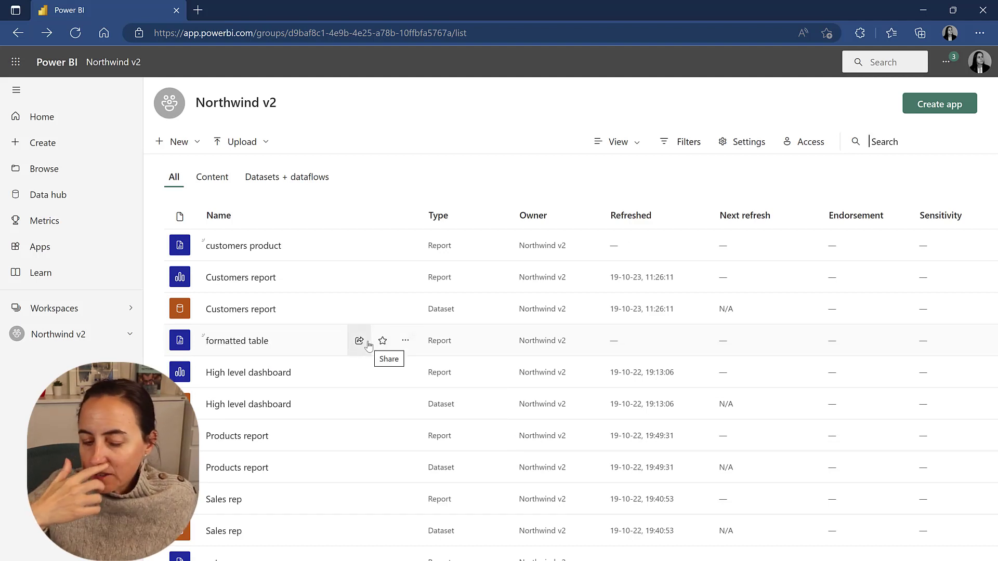
click(236, 341)
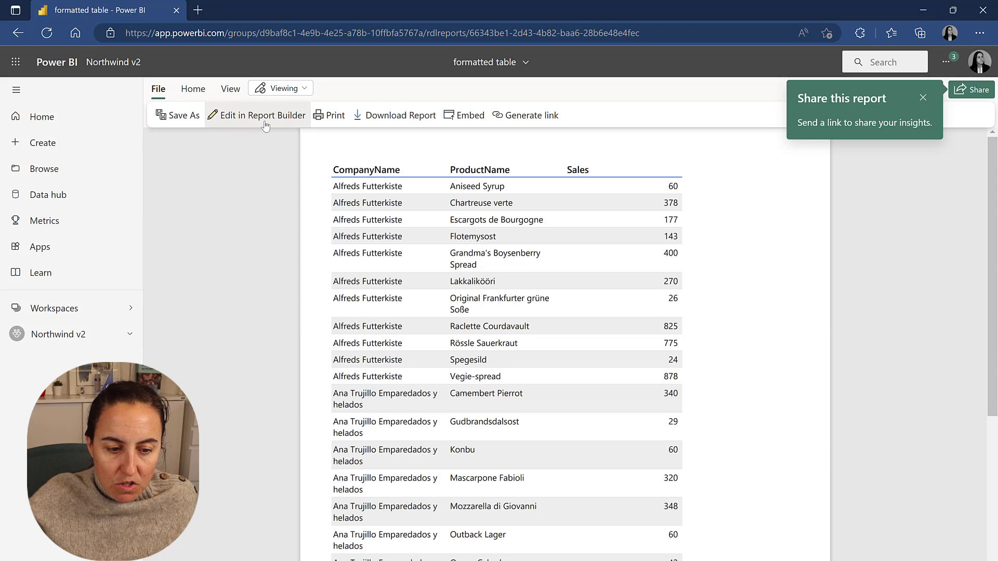
mouse_move(299, 141)
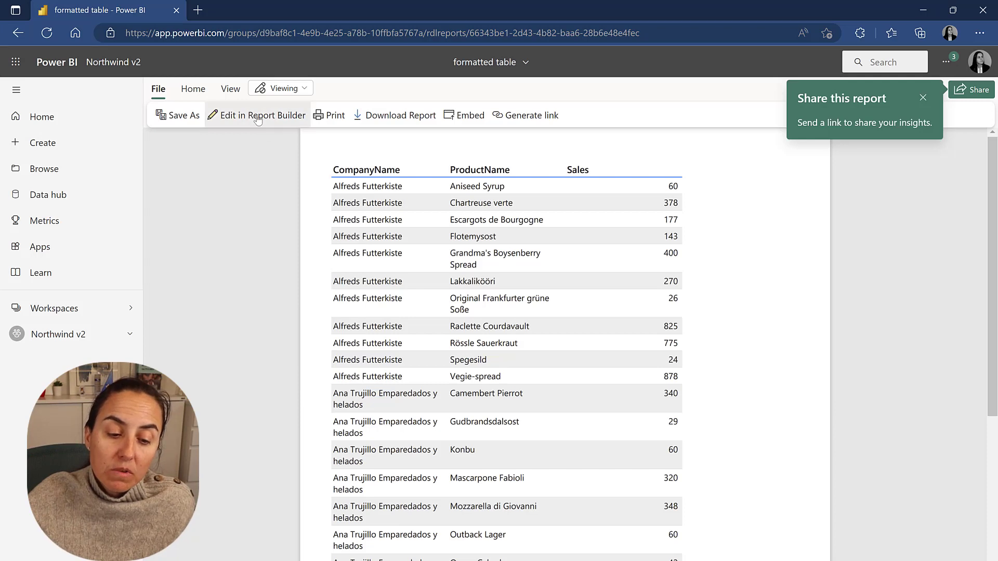
mouse_move(262, 116)
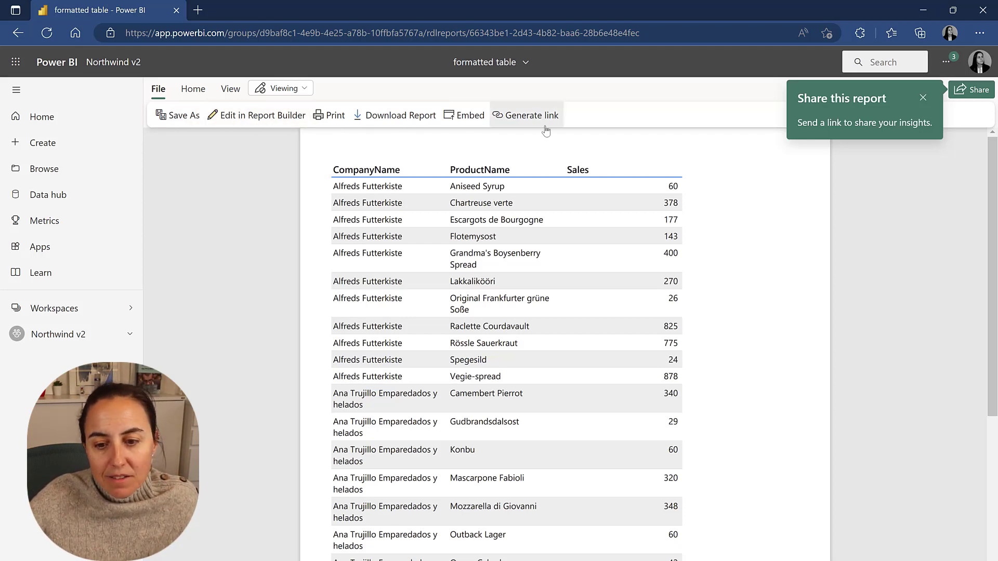
mouse_move(532, 115)
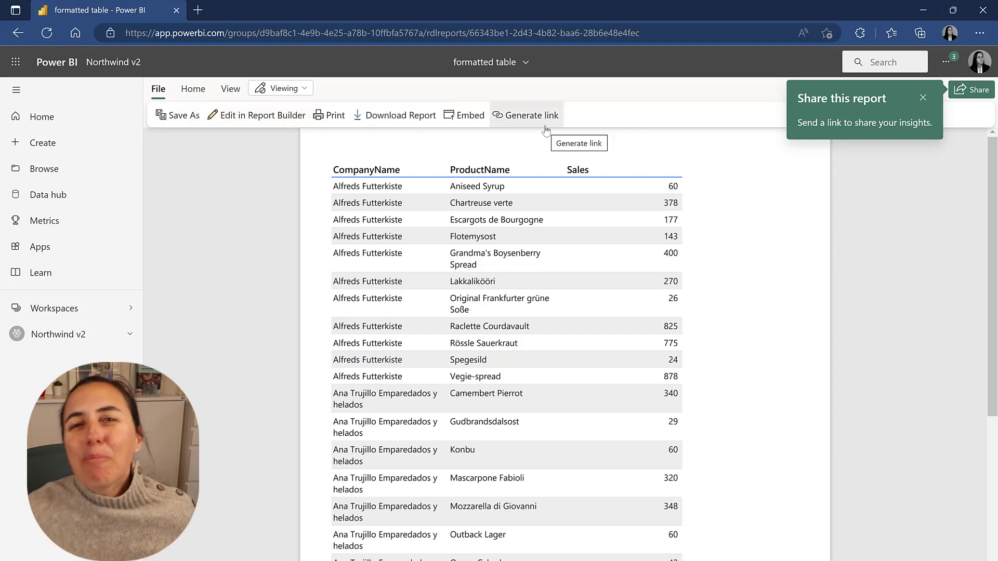